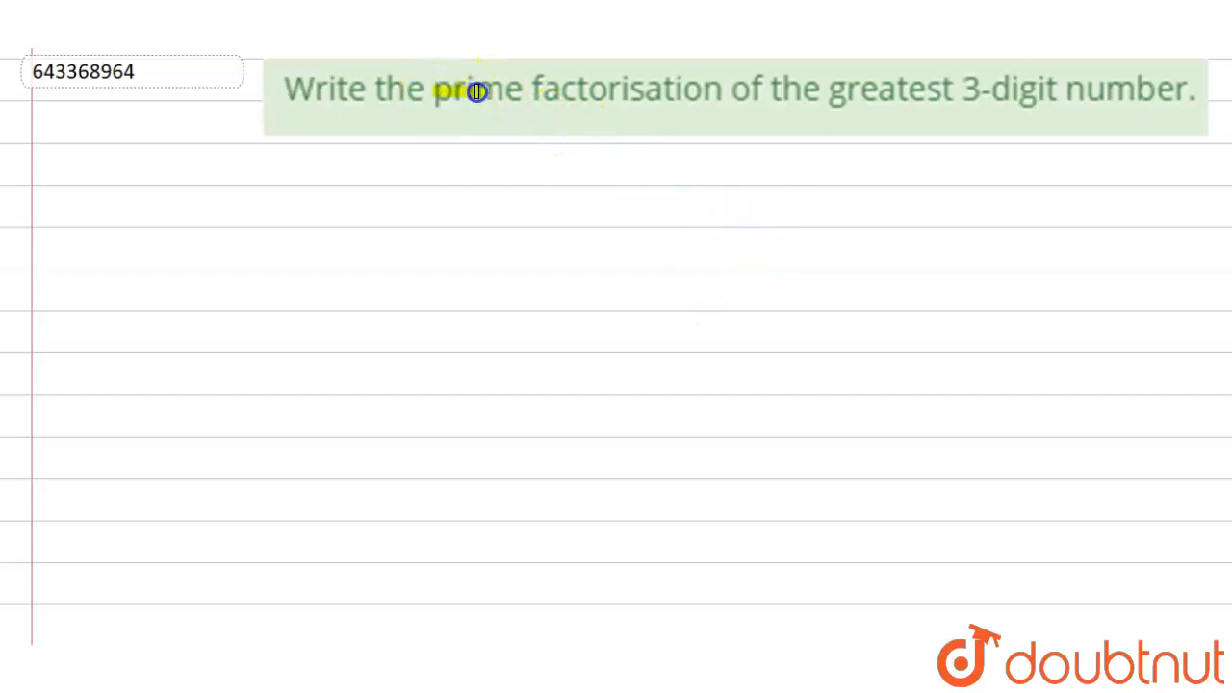
Underline "prime factorisation" and "greatest 3-digit number" in the question with the highlighter
{"action": "left_click_drag", "start_coordinate": [477, 89], "coordinate": [928, 89]}
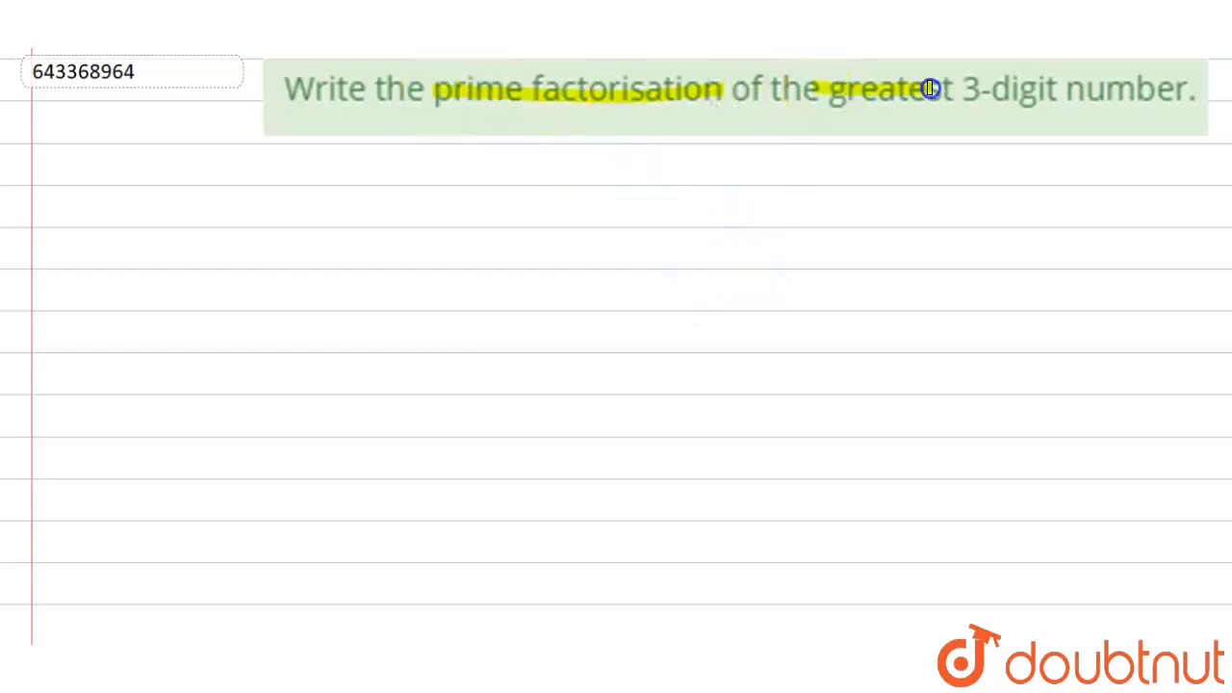
{"action": "left_click_drag", "start_coordinate": [930, 88], "coordinate": [1163, 97]}
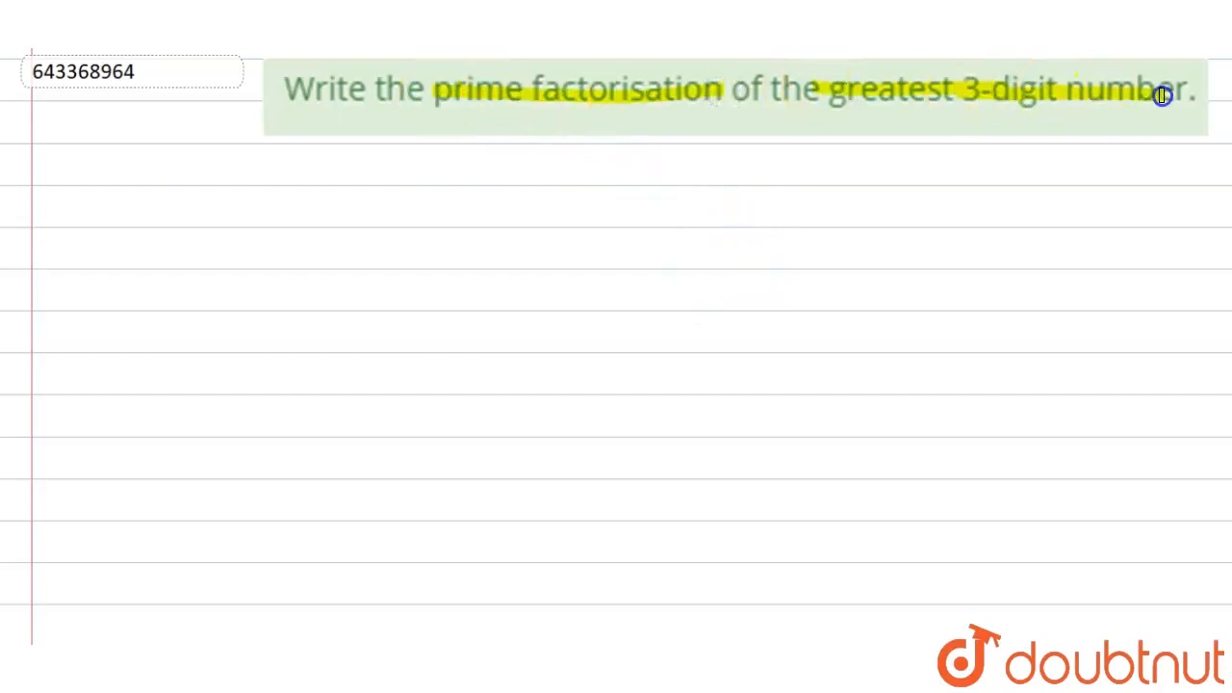
{"action": "mouse_move", "coordinate": [722, 320]}
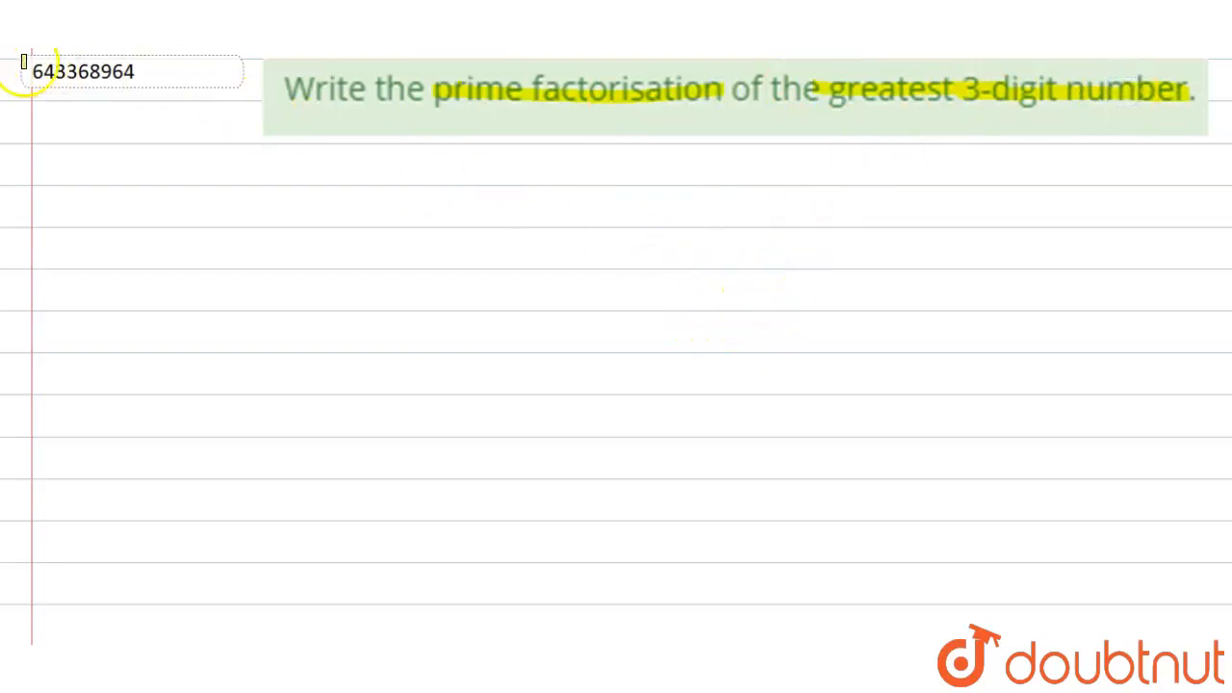
{"action": "mouse_move", "coordinate": [266, 162]}
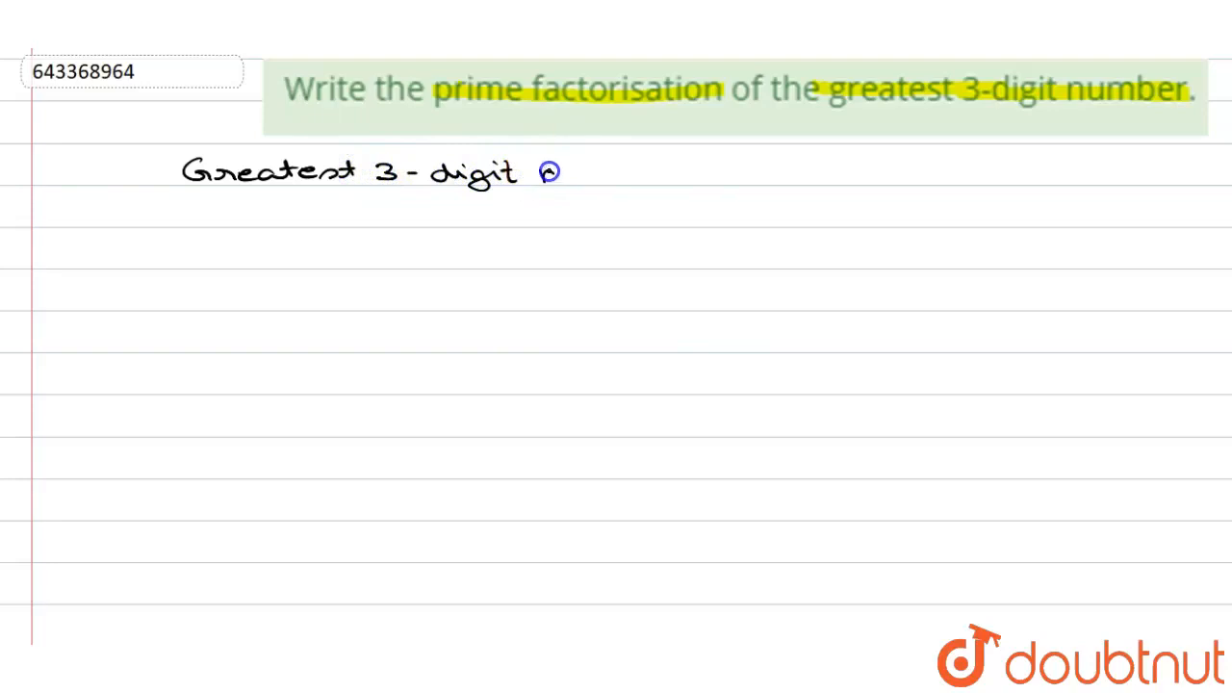
Handwrite the first solution line "Greatest 3-digit numb..." below the question
{"action": "type", "text": "numb"}
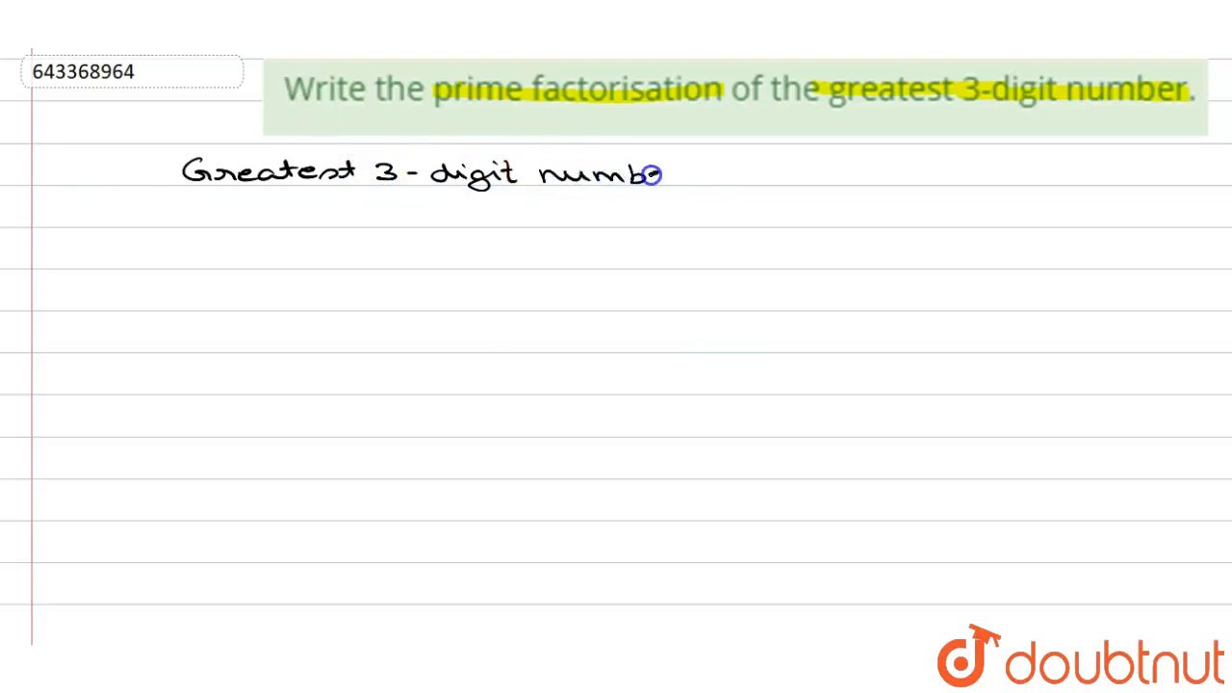